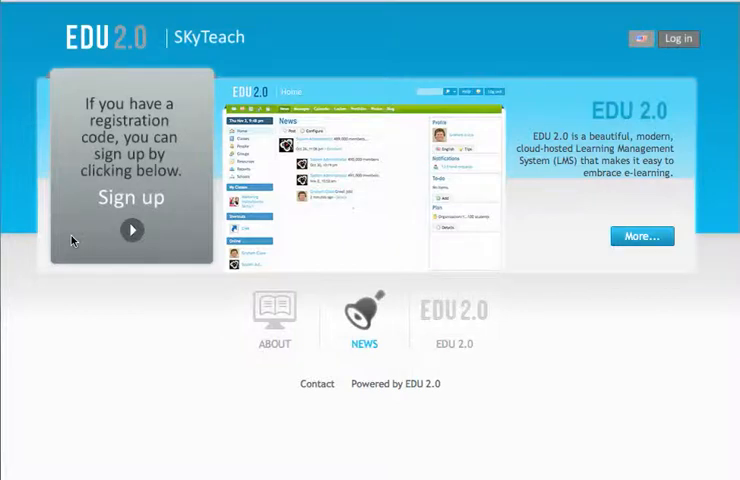
Step: Start a new sign-up from the SKyTeach home page's left panel
click(274, 312)
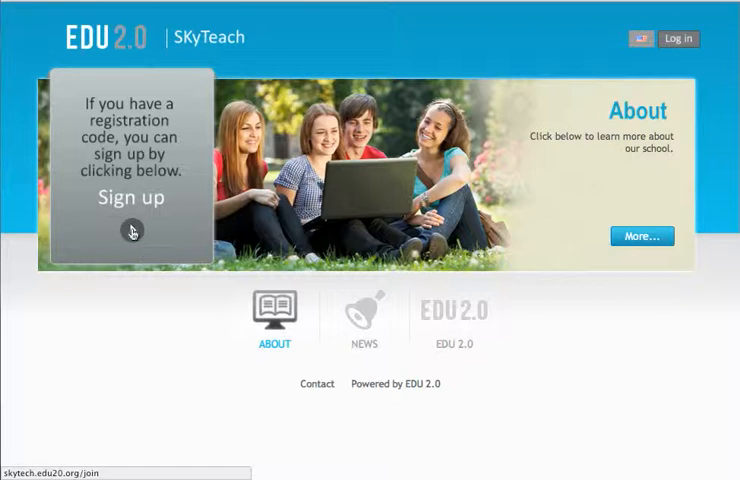
click(132, 196)
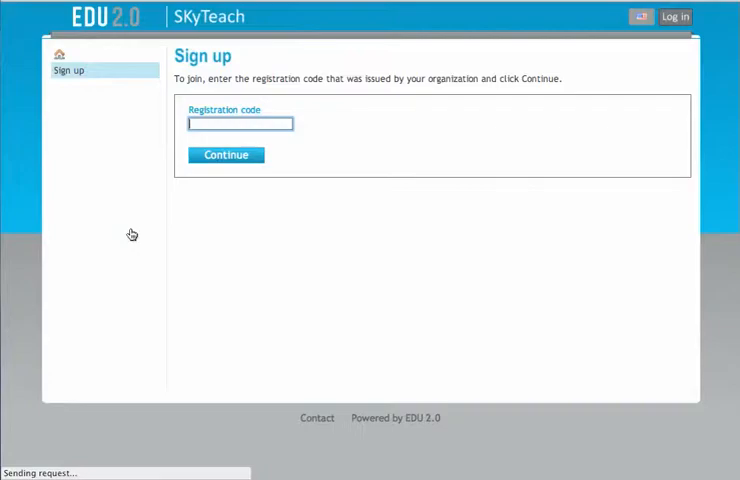
click(238, 122)
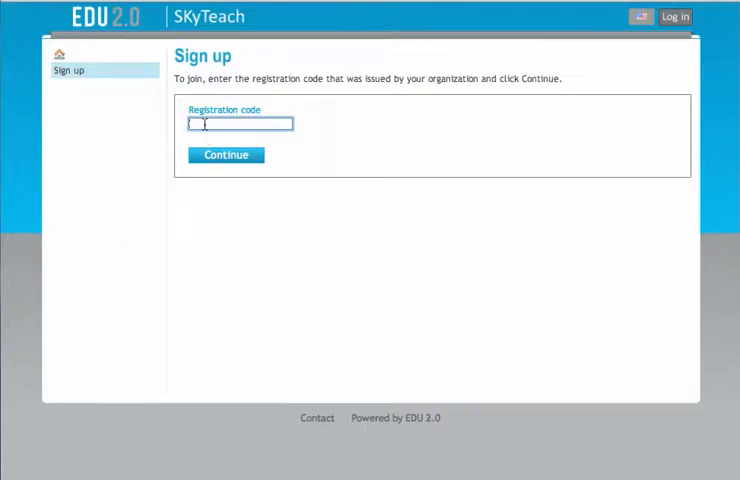
text(34541)
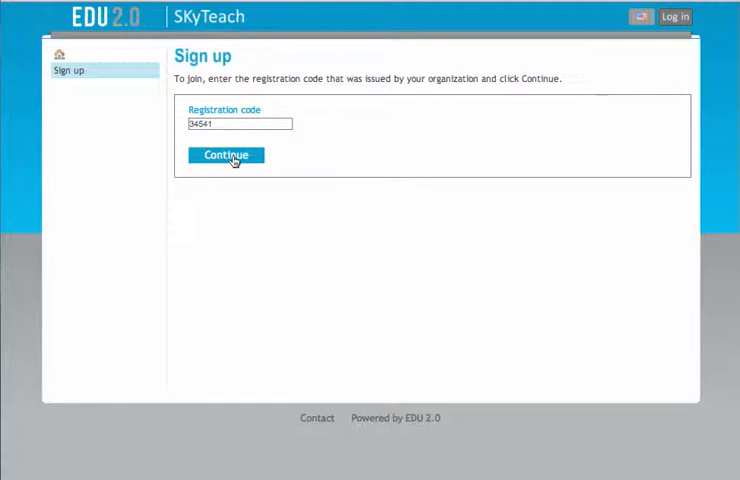
click(224, 156)
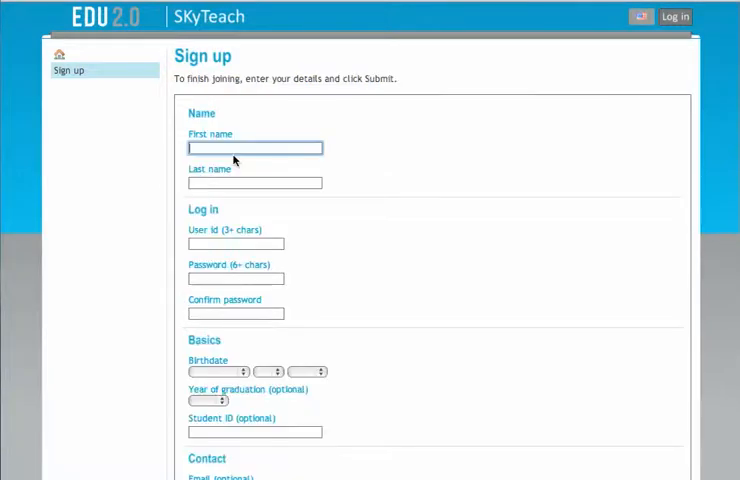
text(Josi)
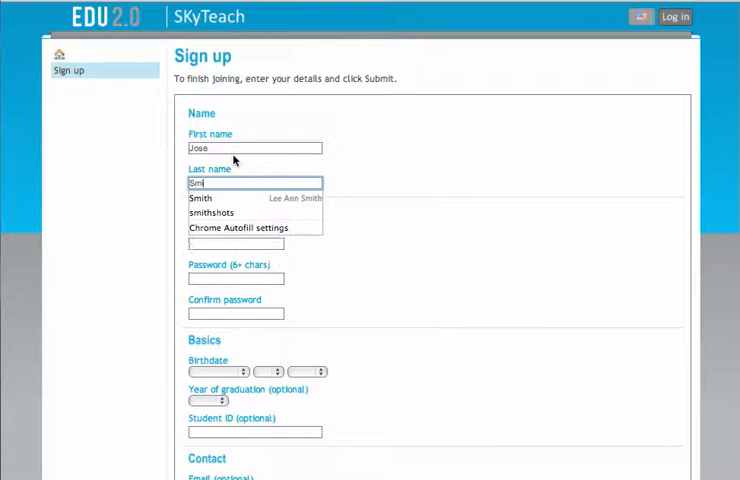
click(198, 198)
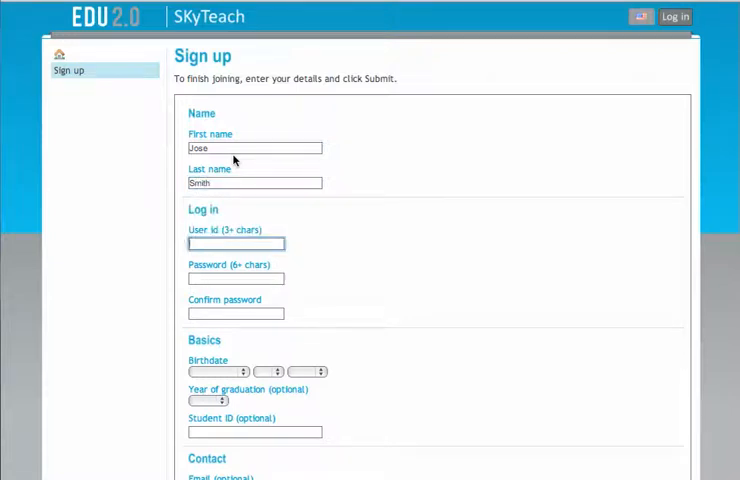
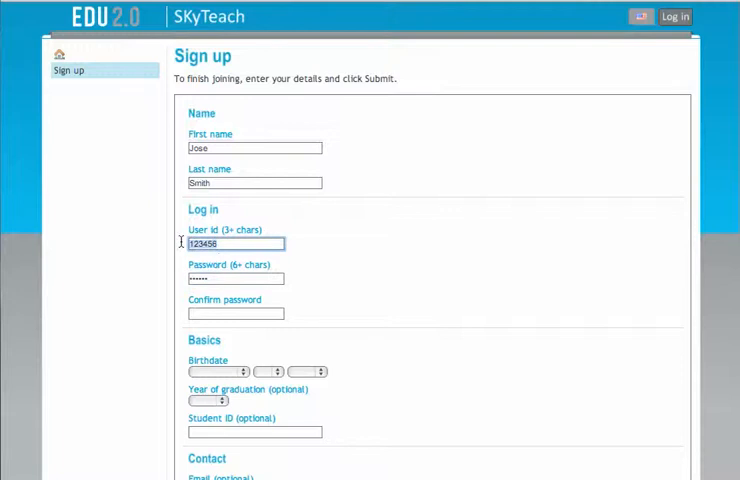
text(jose)
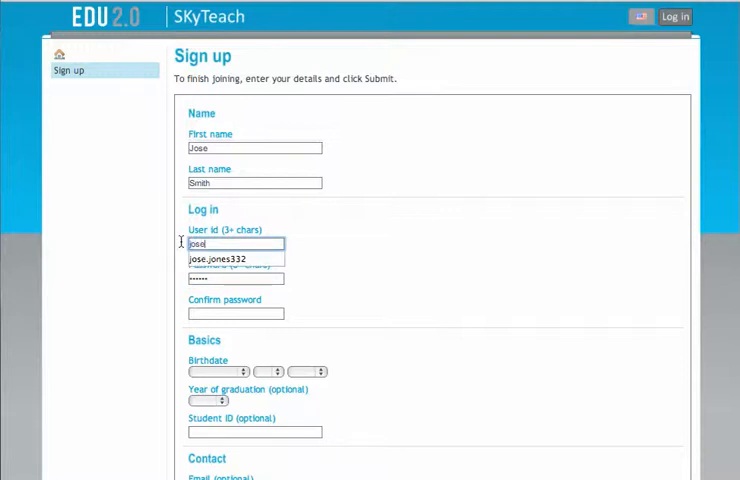
click(234, 260)
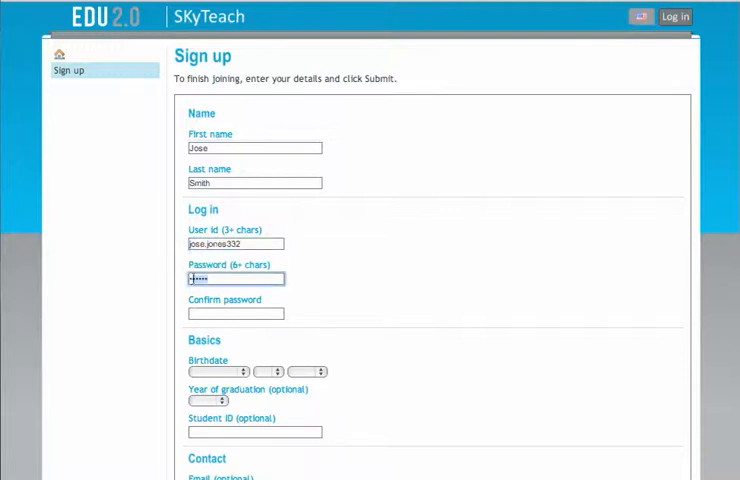
Step: Enter the account password and its matching confirmation
text(•)
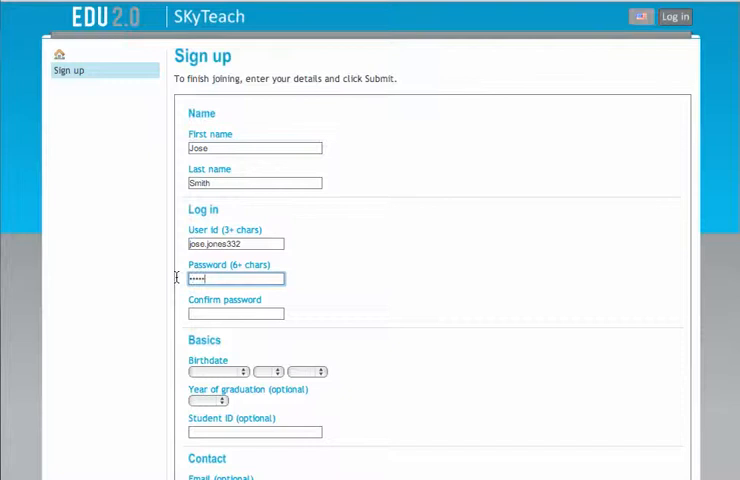
click(236, 312)
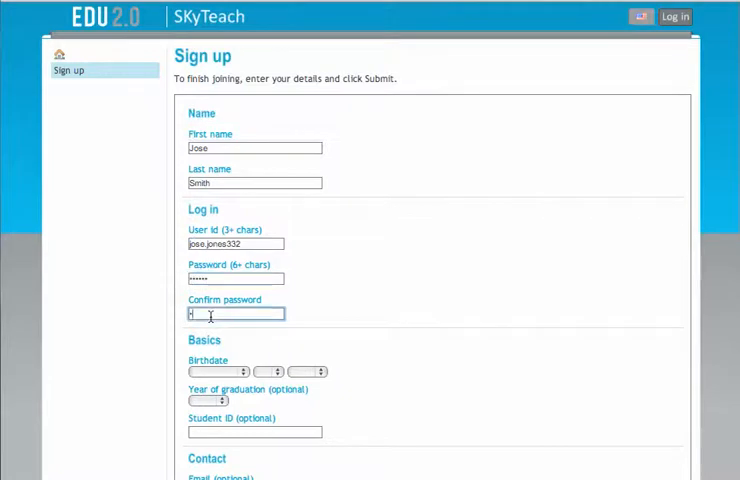
text(••••••)
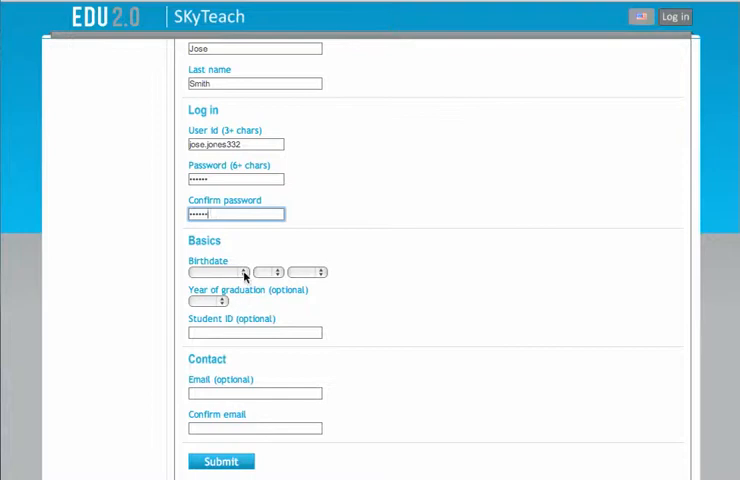
Step: Set the birthdate, fill both email fields and submit, which is rejected as already existing
click(268, 272)
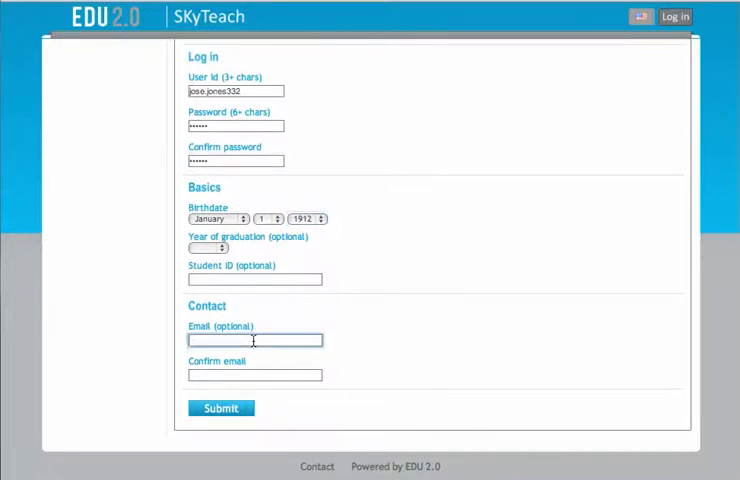
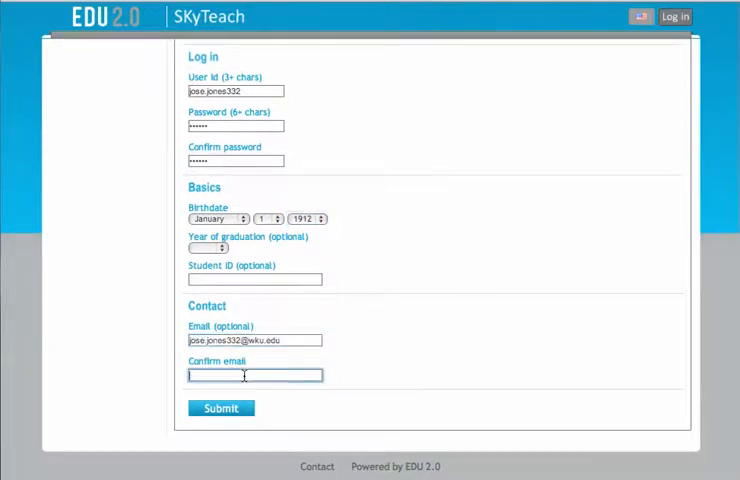
text(jose)
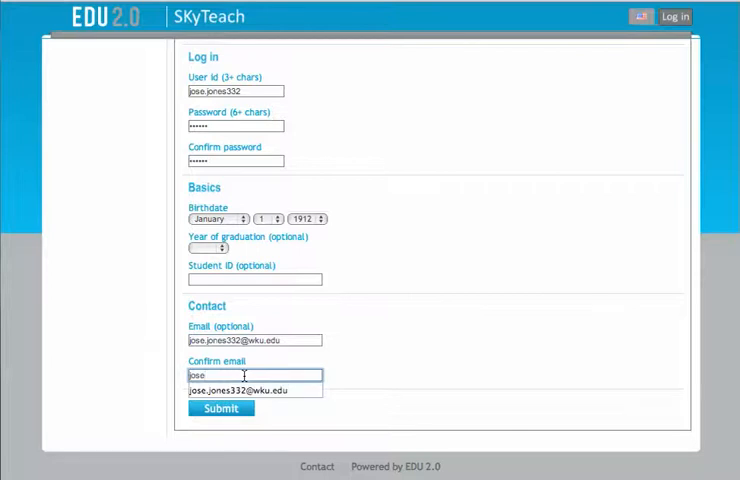
click(248, 390)
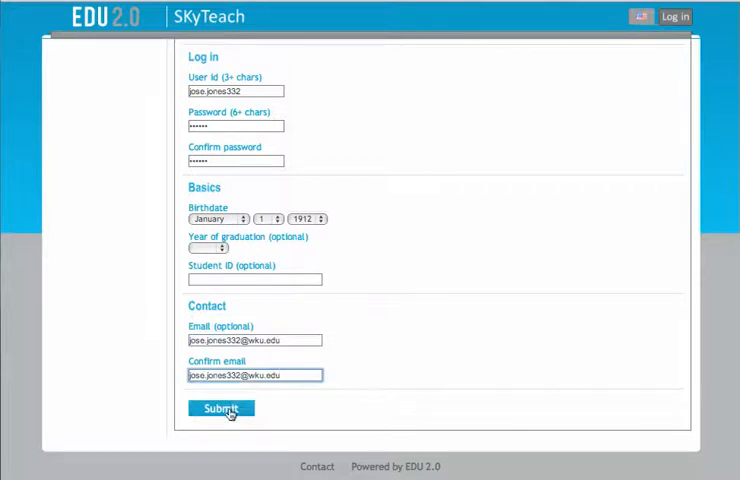
click(220, 408)
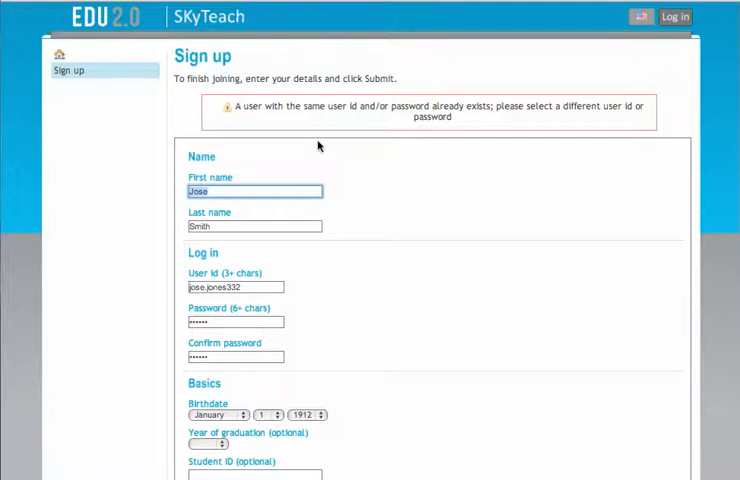
Step: Re-enter the password and confirmation and resubmit, landing on the empty Enrolled classes page
click(234, 320)
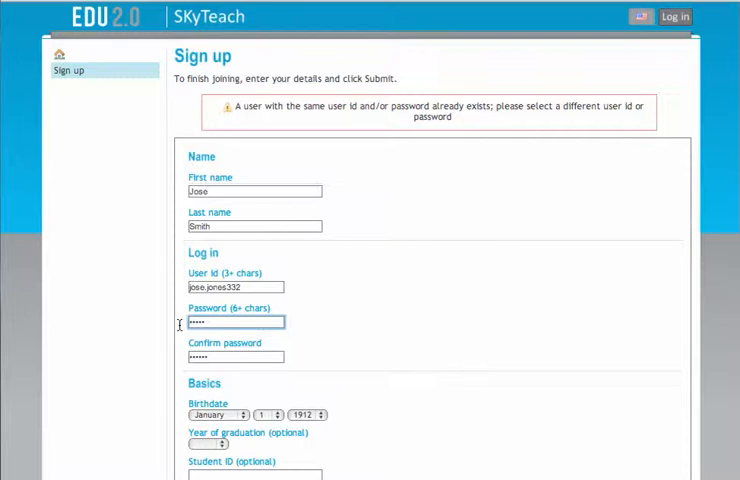
click(236, 356)
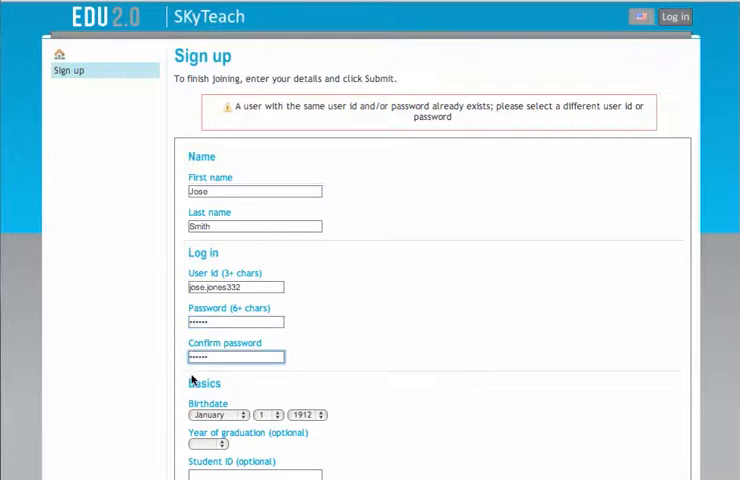
scroll(down, 3)
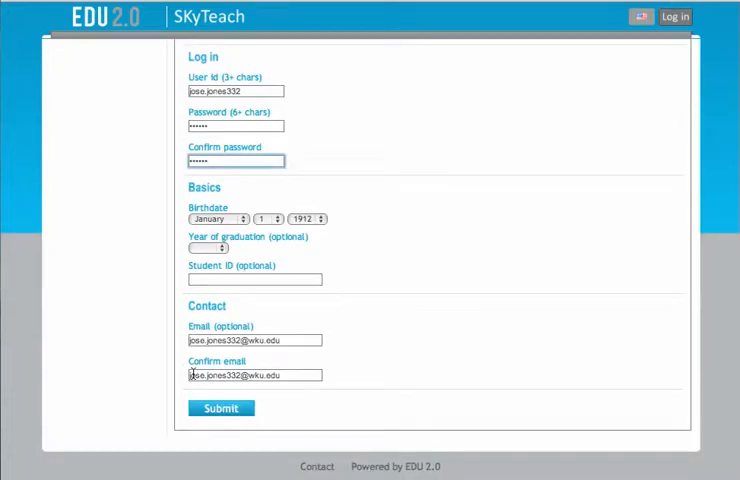
click(220, 408)
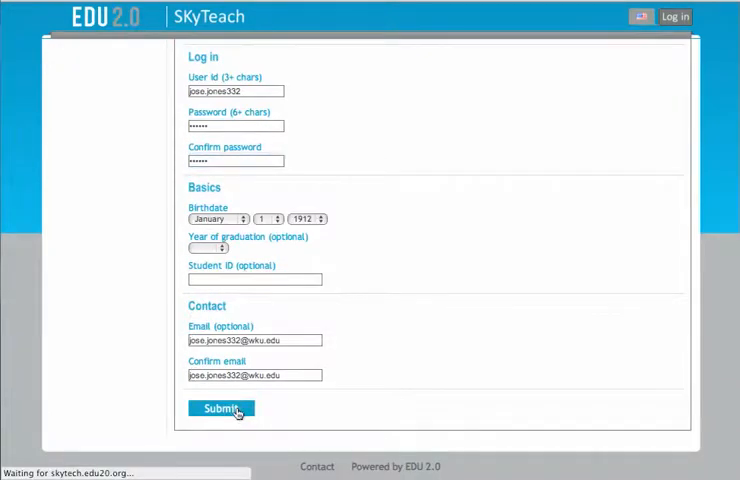
click(220, 408)
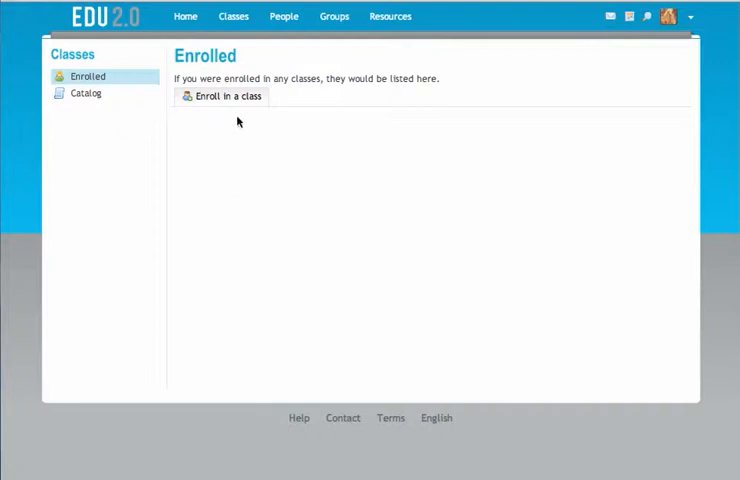
click(224, 96)
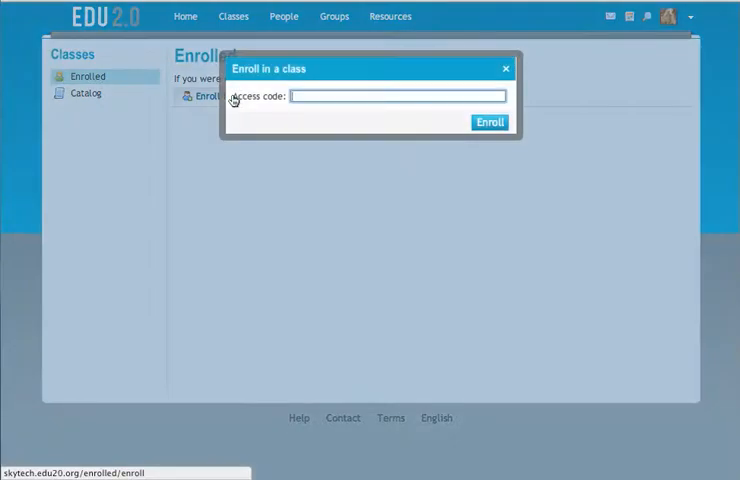
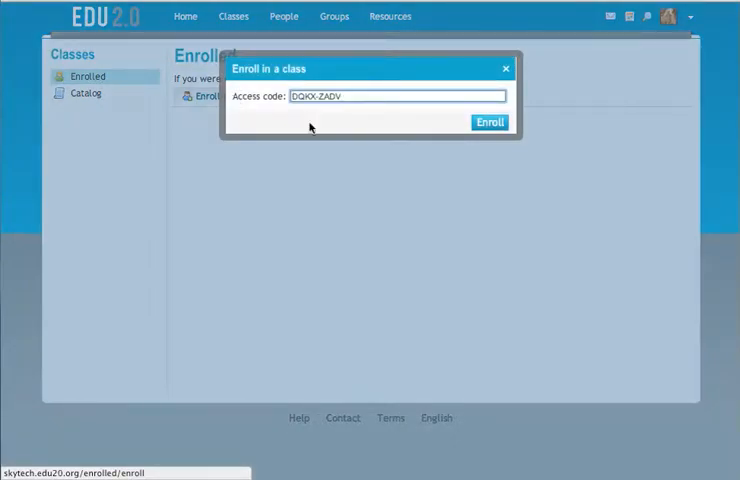
click(488, 134)
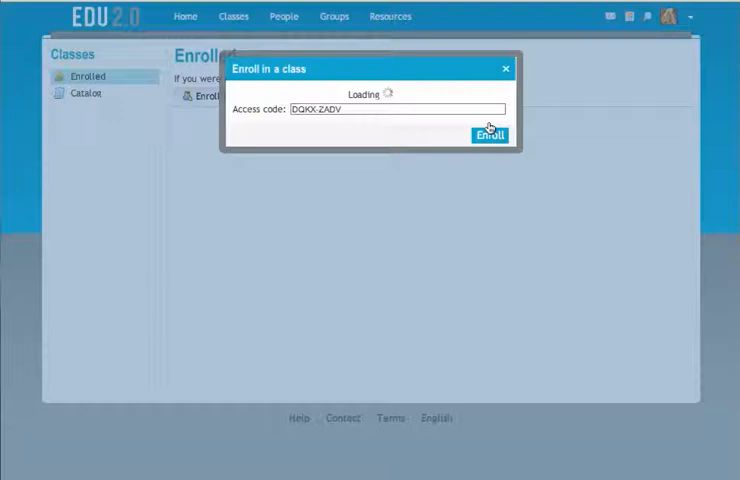
click(490, 132)
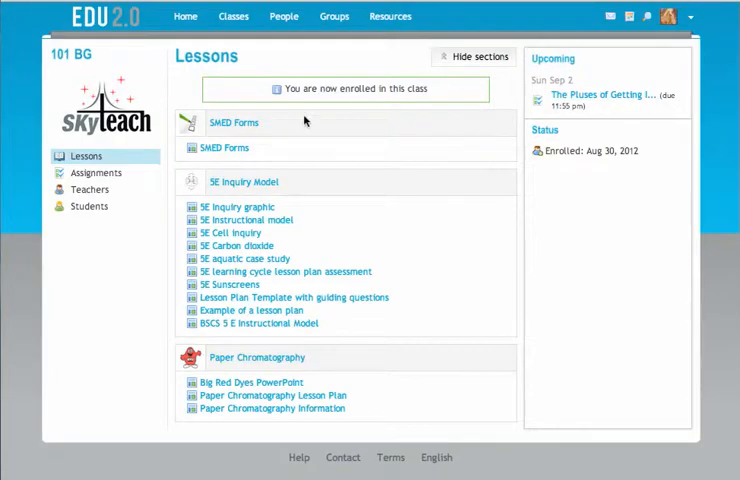
mouse_move(312, 464)
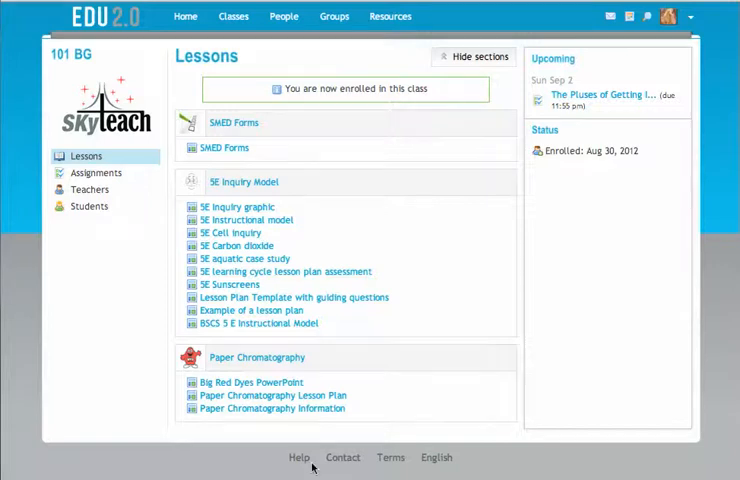